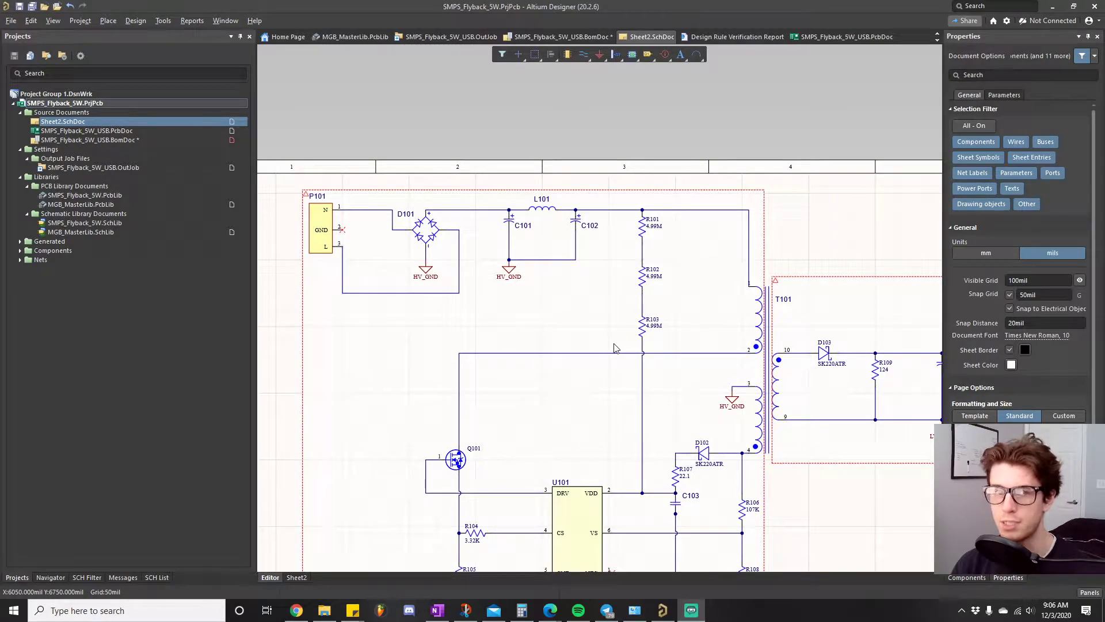
mouse_move(533, 153)
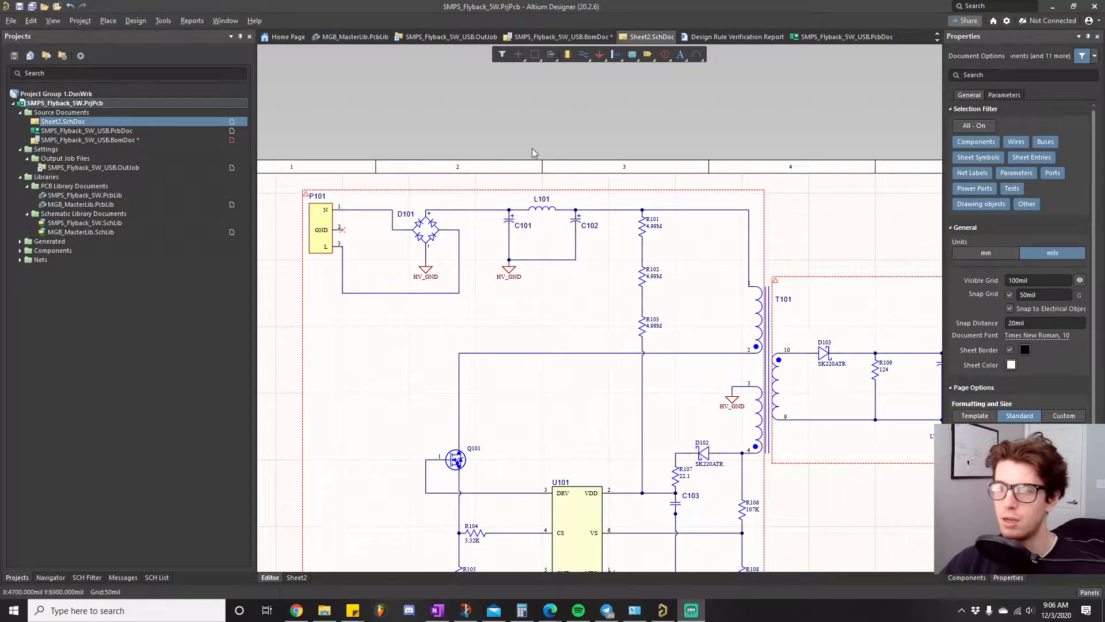
mouse_move(391, 185)
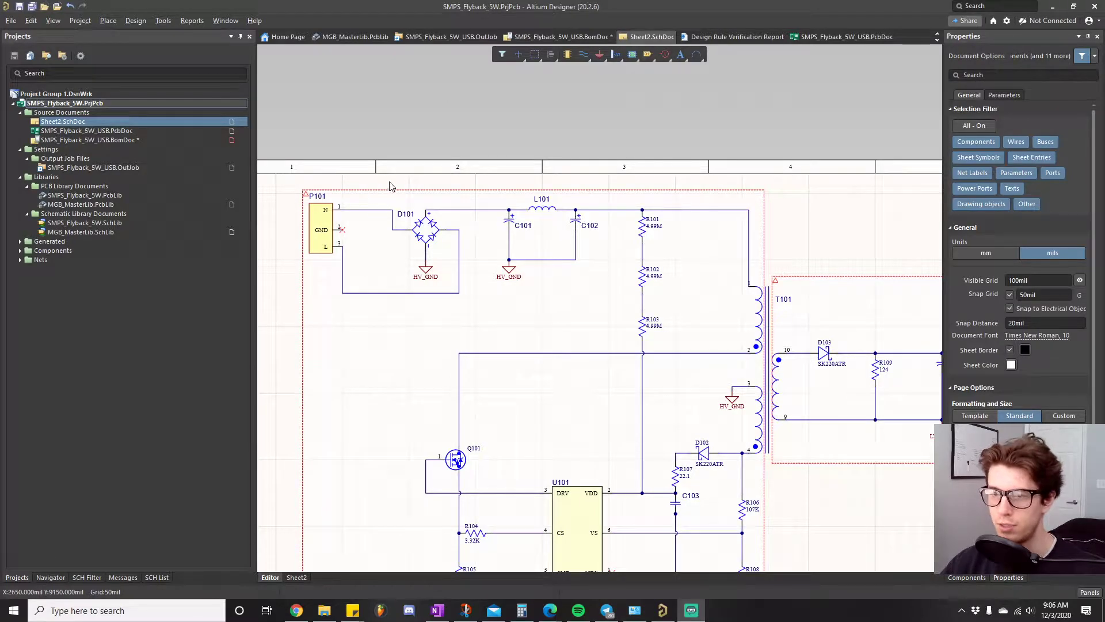
mouse_move(308, 161)
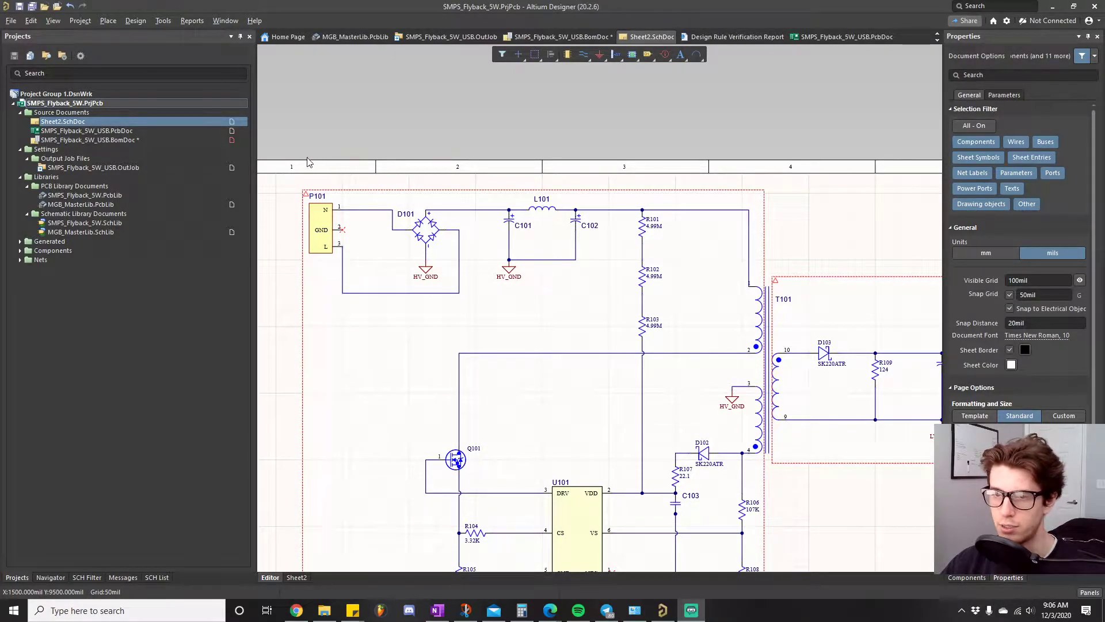
mouse_move(444, 177)
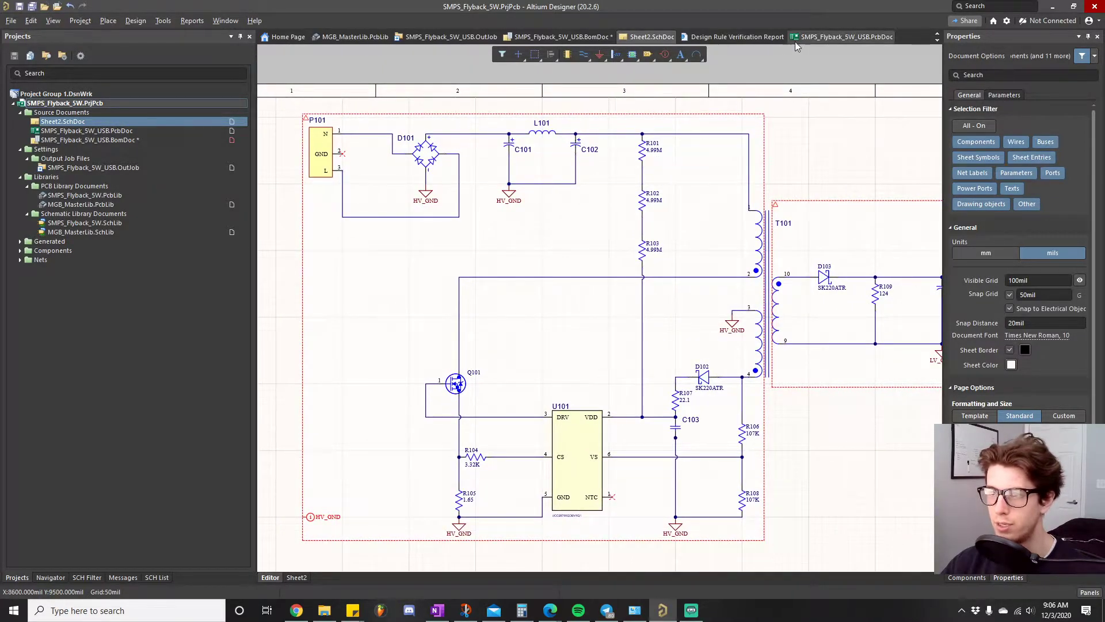
Split the view vertically with Sheet2.SchDoc left of the PcbDoc and cross-select P101
right_click(649, 37)
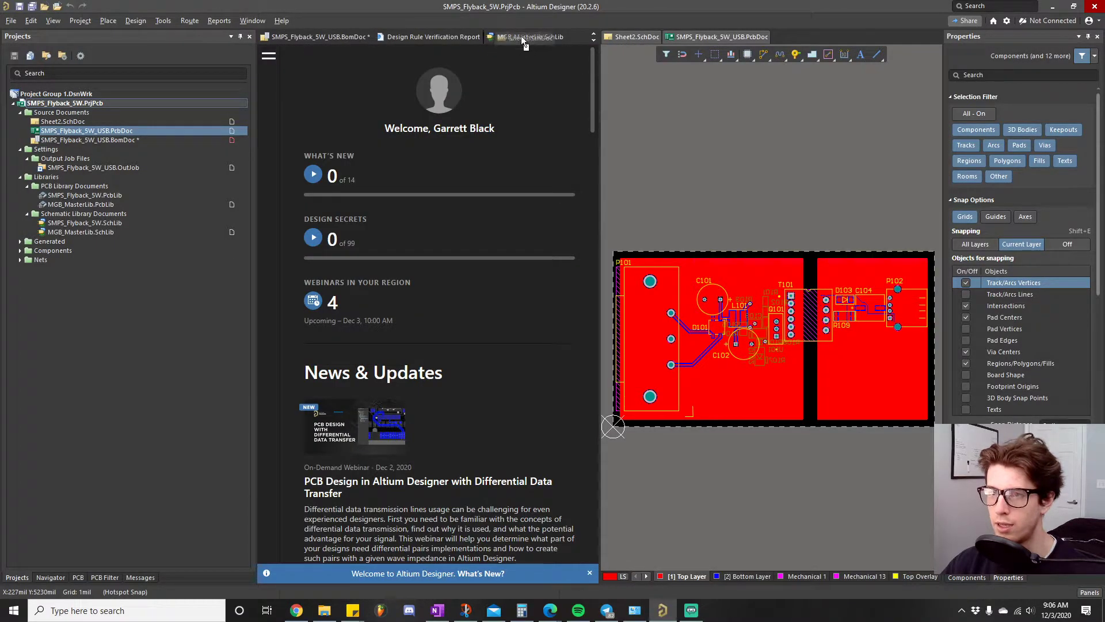
left_click(632, 36)
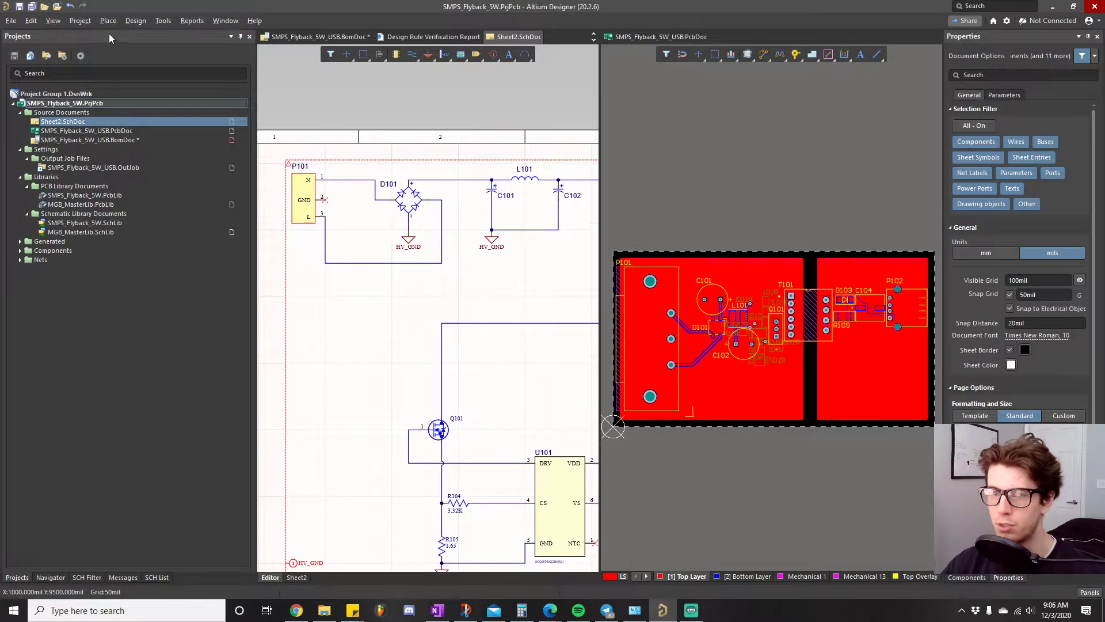
left_click(162, 19)
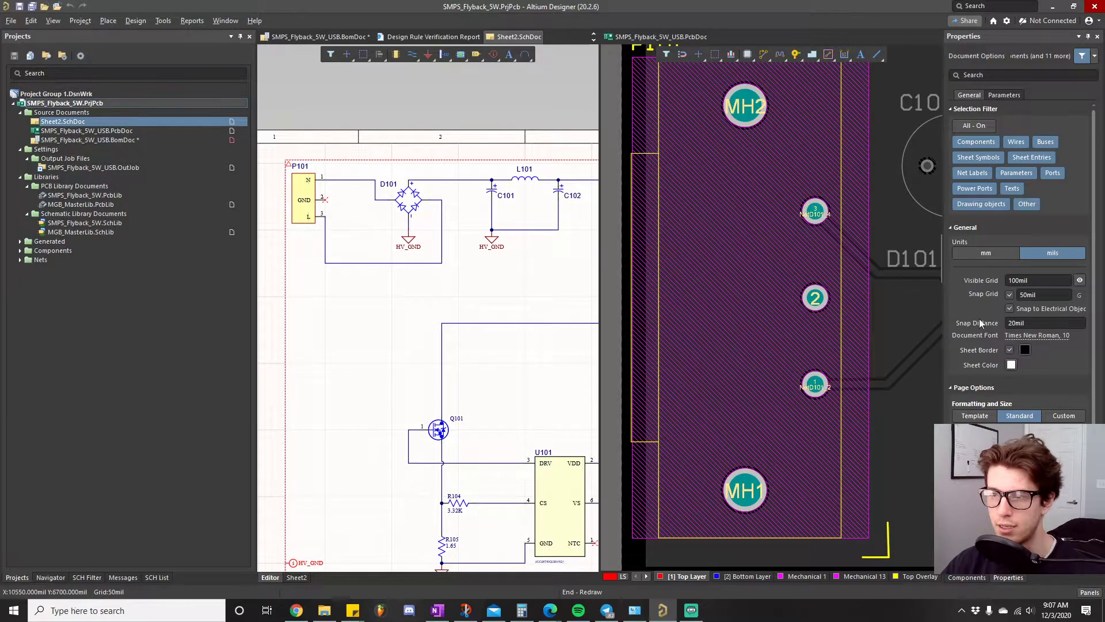
mouse_move(745, 260)
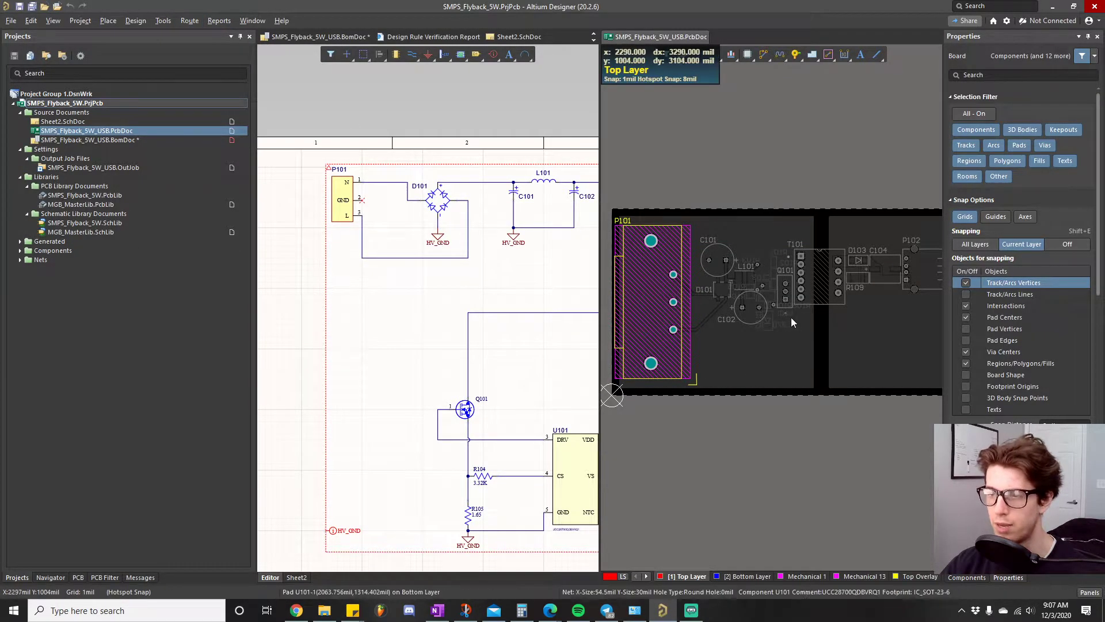
left_click(163, 20)
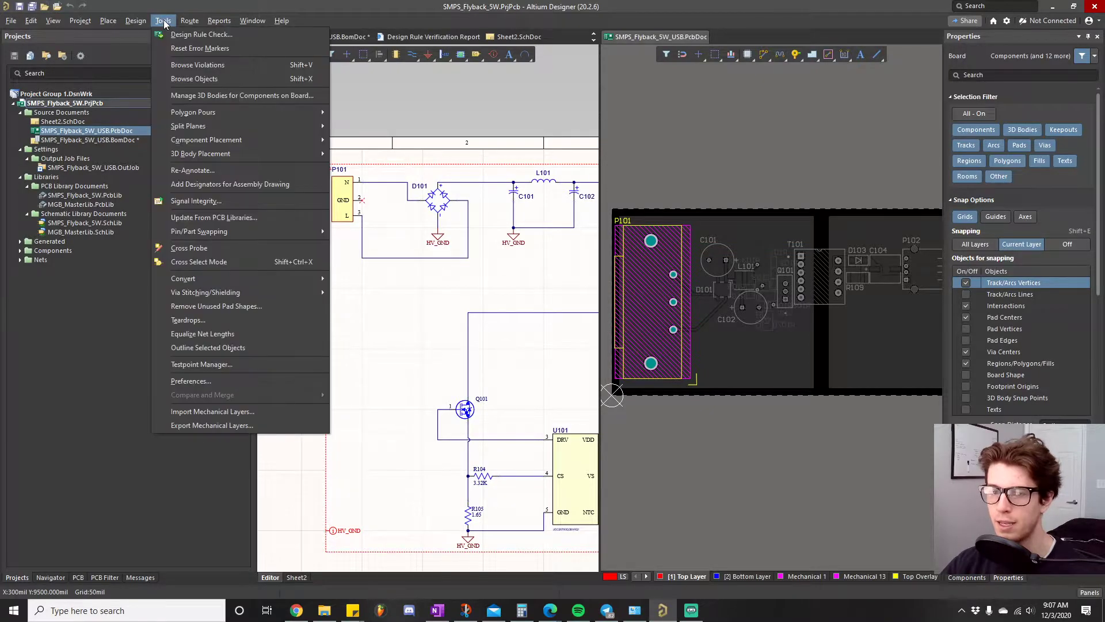
mouse_move(197, 402)
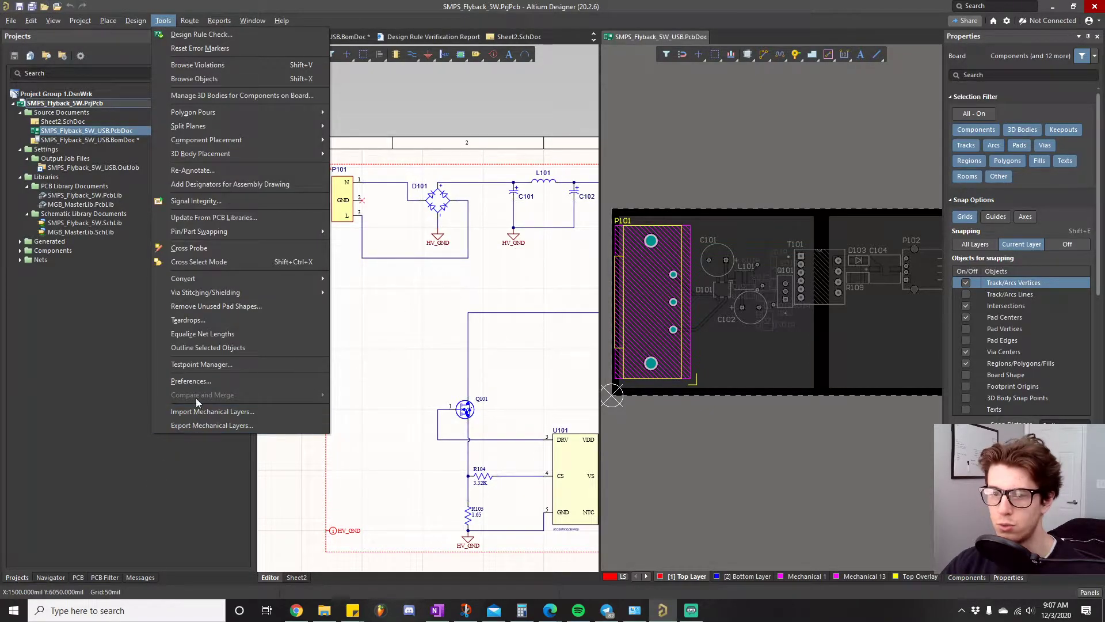
left_click(190, 382)
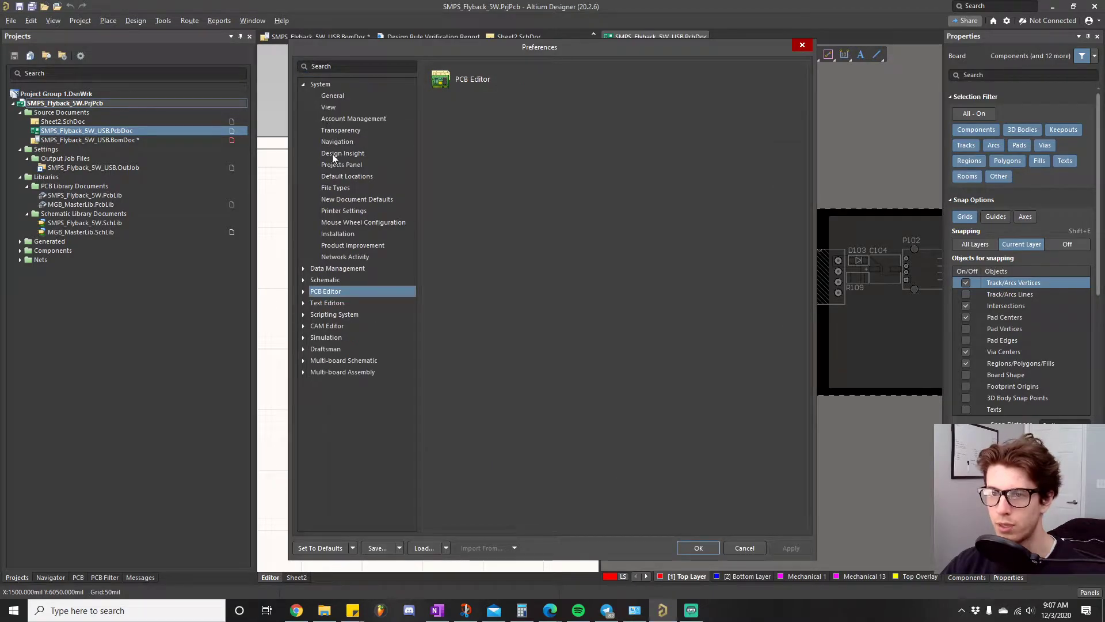
left_click(337, 141)
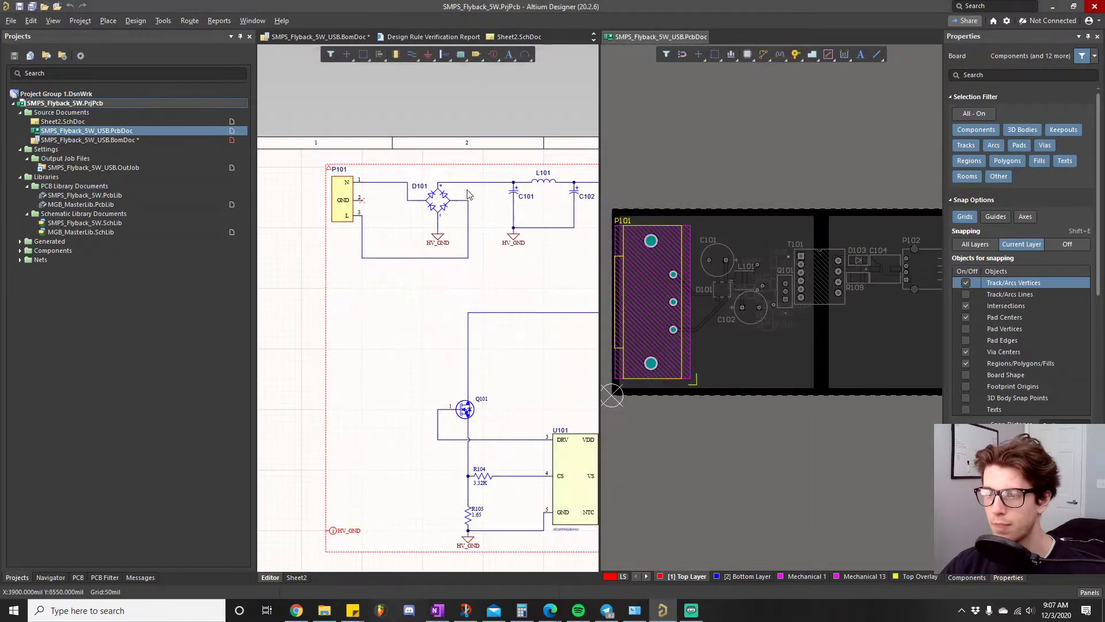
Activate Sheet2.SchDoc and select P101 so the PCB zooms to its pads
left_click(518, 37)
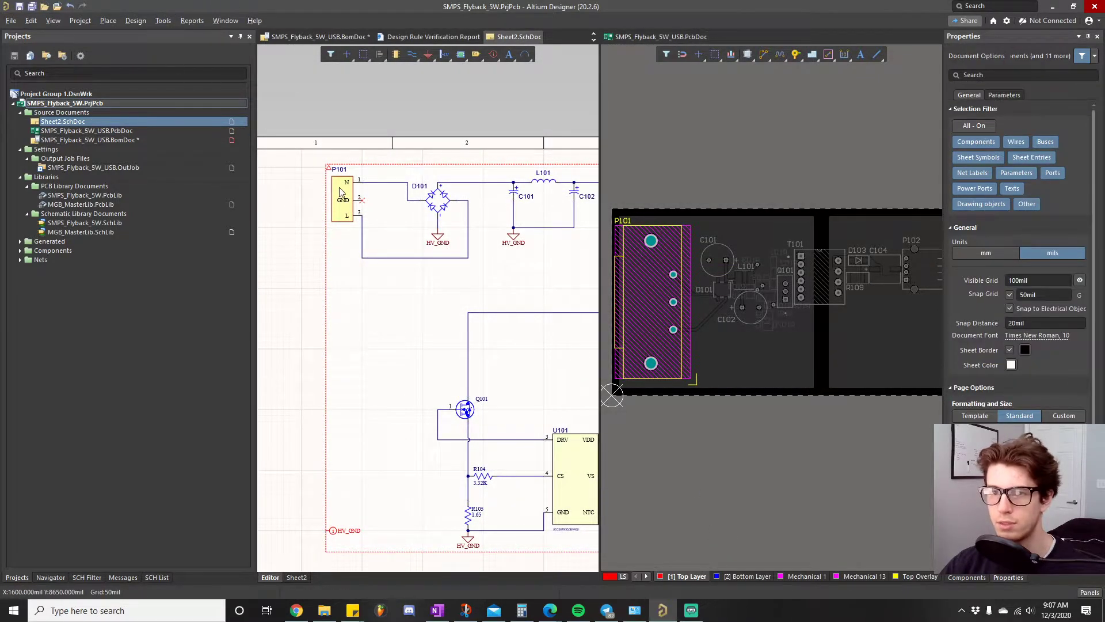
left_click(163, 19)
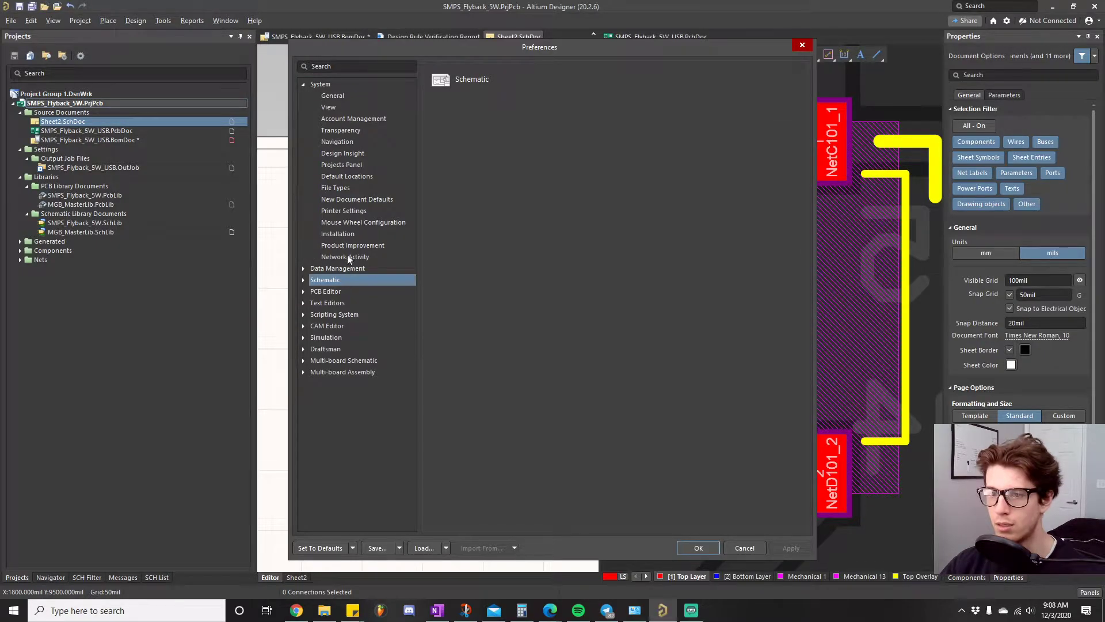
mouse_move(346, 202)
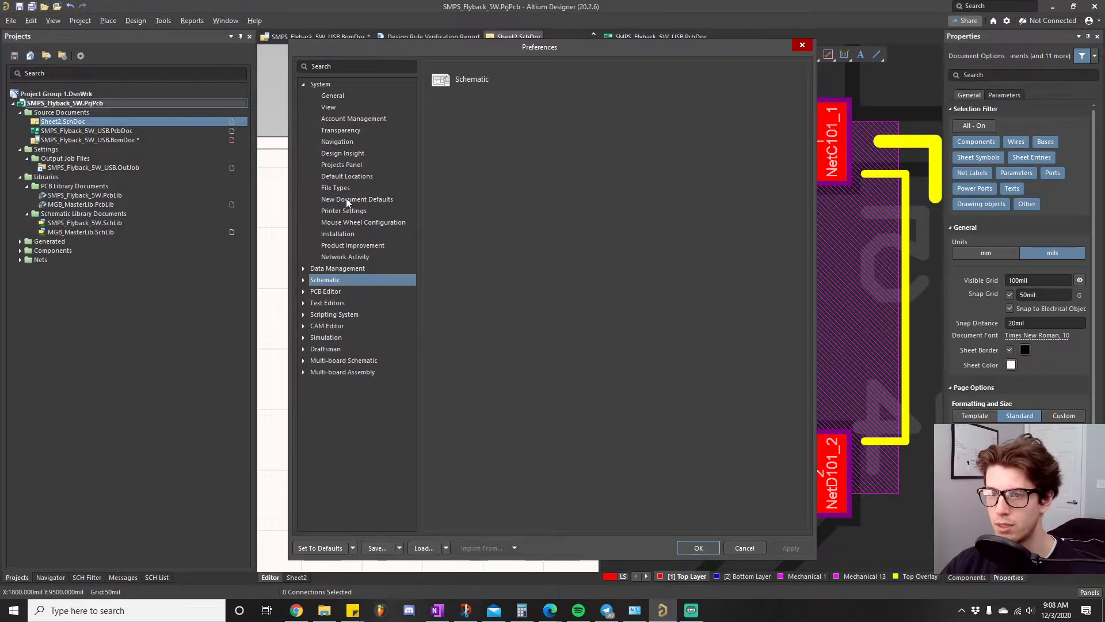
Browse the Schematic category in Preferences before cross-selecting D101
left_click(337, 142)
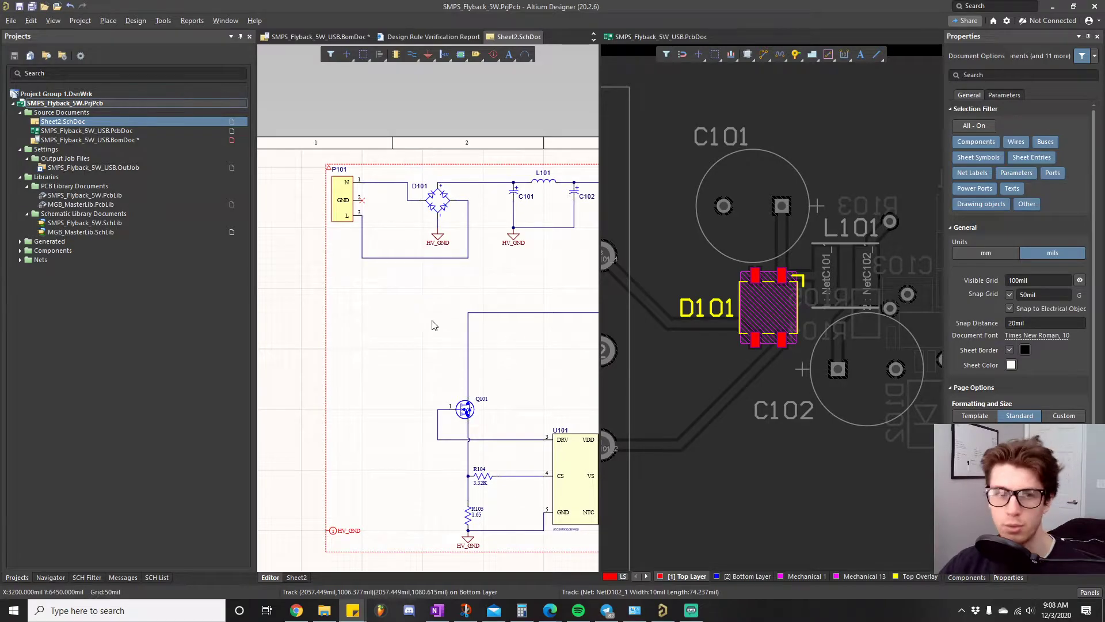
mouse_move(415, 310)
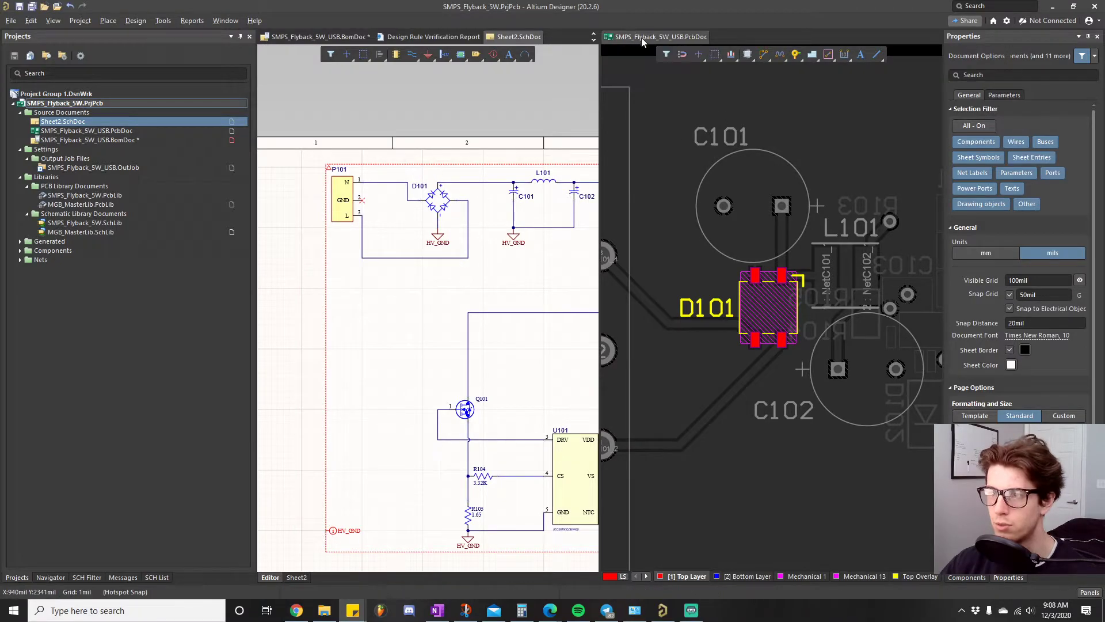
Merge All panes from the PcbDoc tab, then review split options on the Sheet2.SchDoc tab
right_click(655, 37)
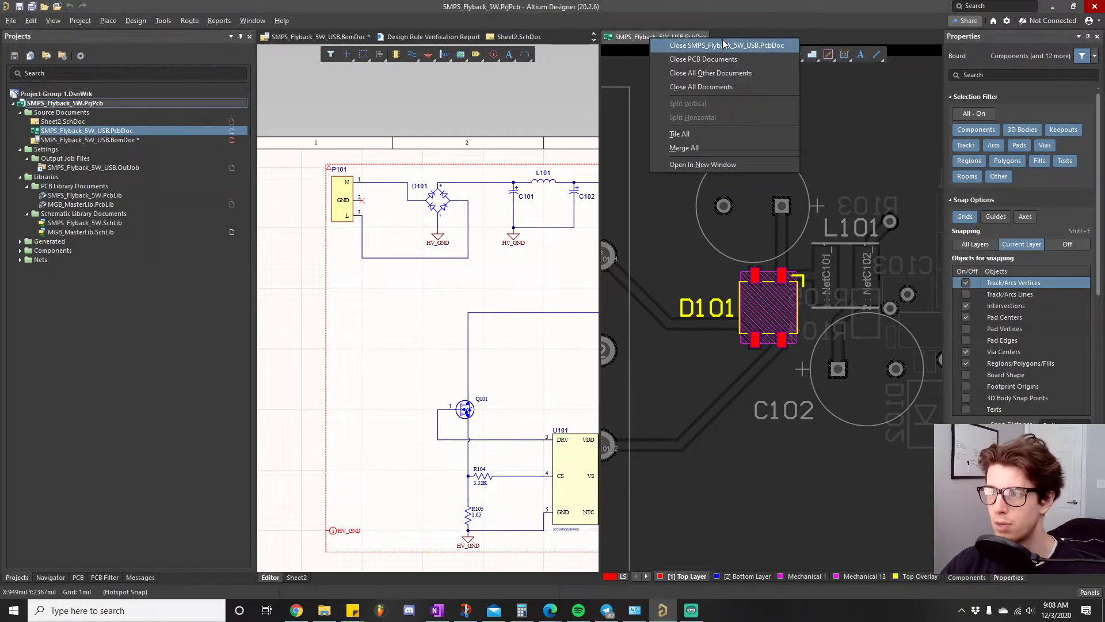
left_click(728, 45)
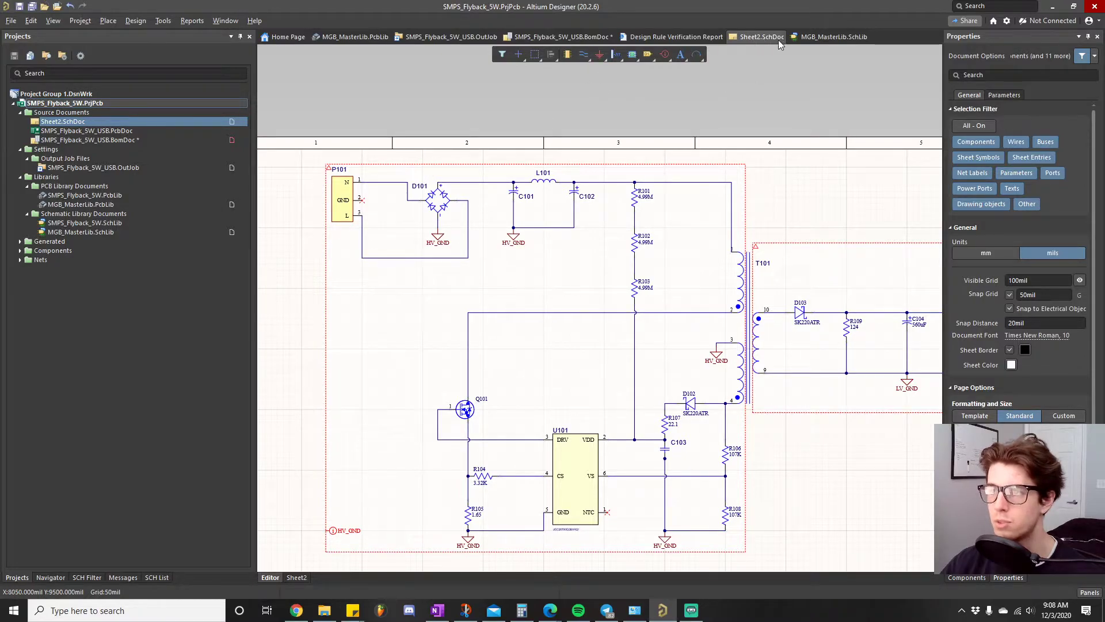
right_click(757, 37)
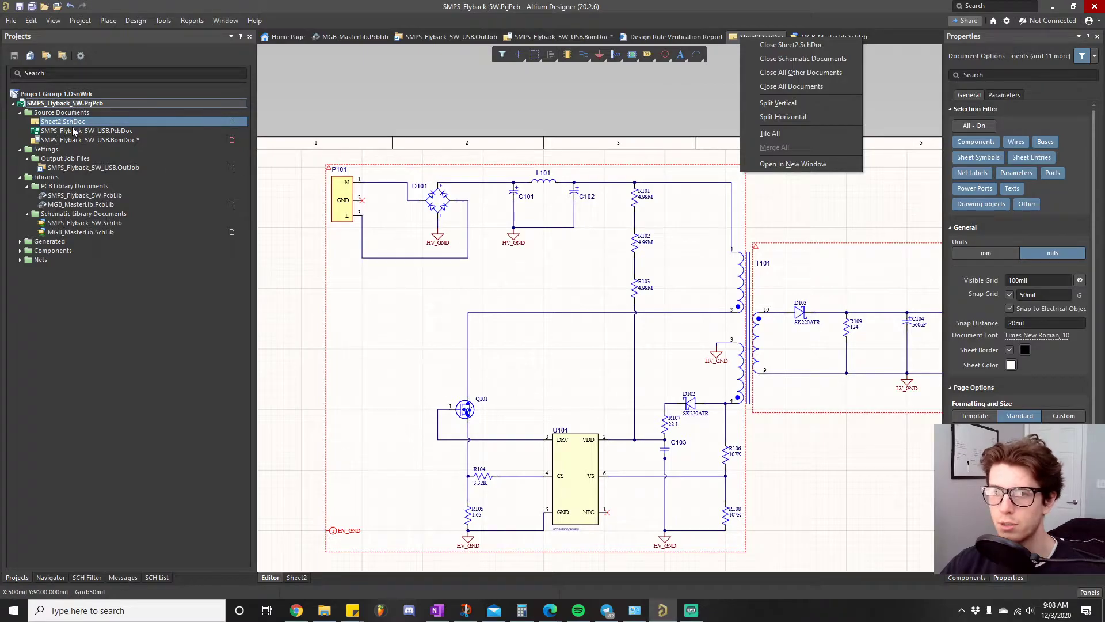
left_click(76, 130)
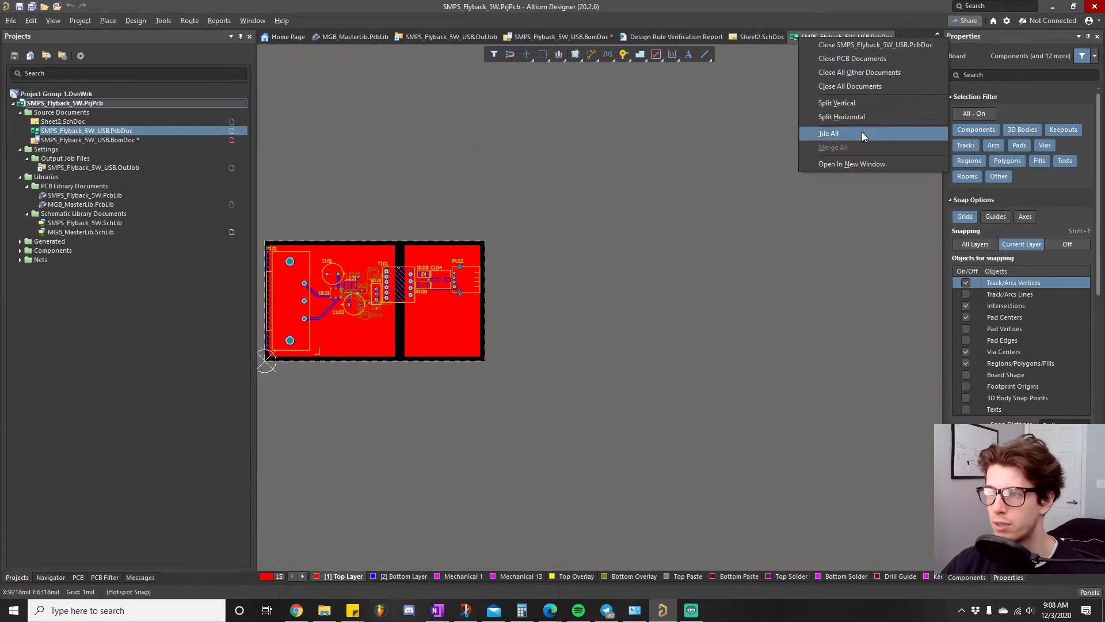
Tile All open documents so the BomDoc sits beside the schematic
left_click(829, 134)
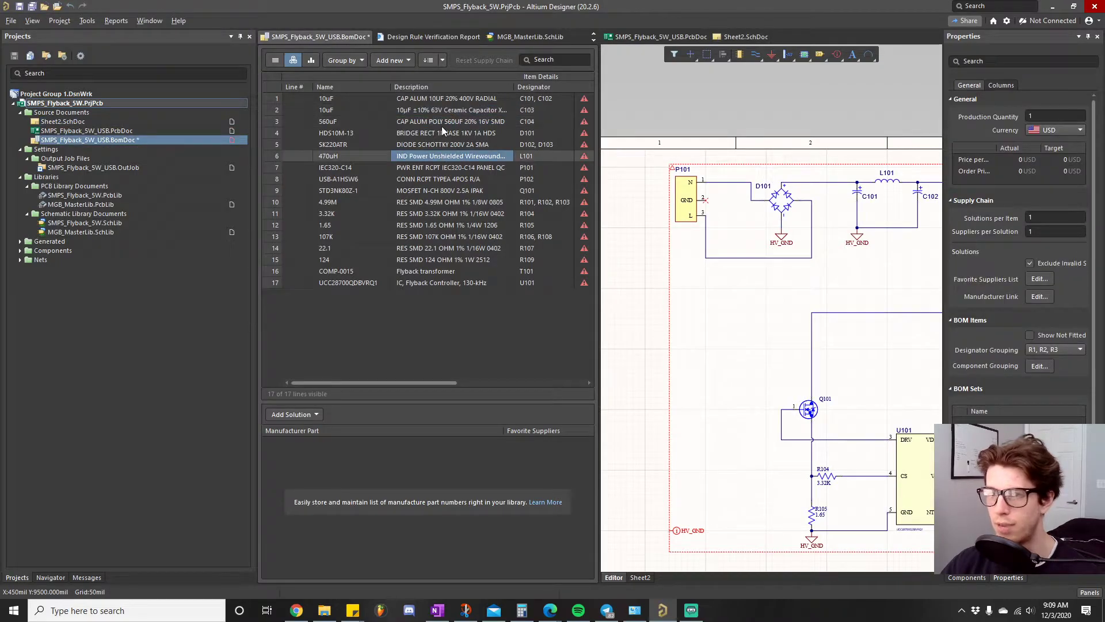
Pick the C104 and C101/C102 BOM lines to cross-highlight them on the schematic
left_click(86, 20)
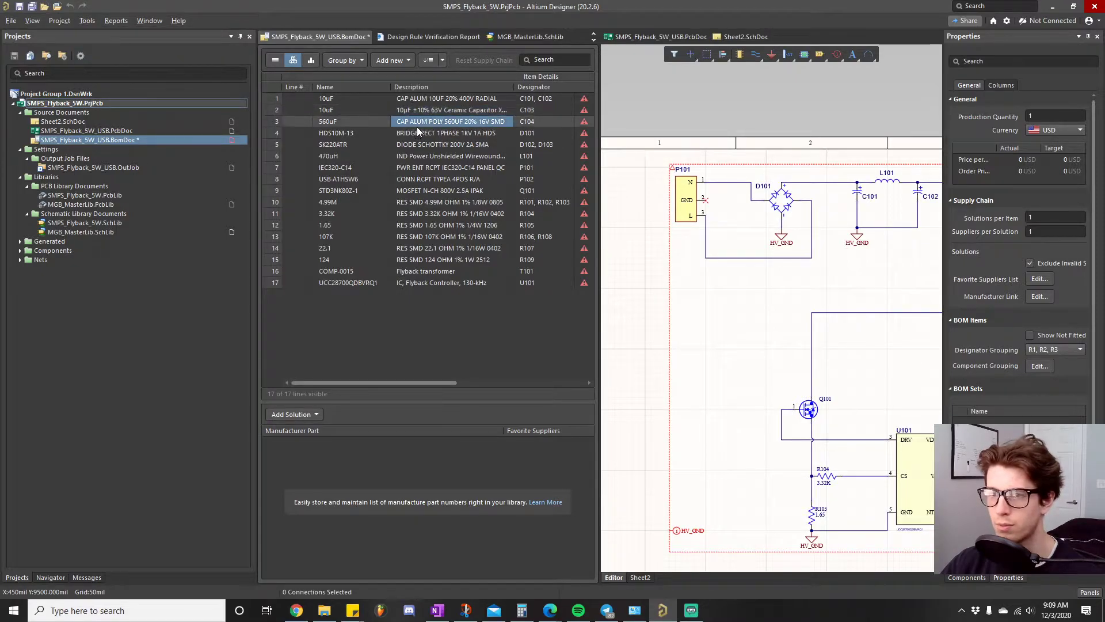
left_click(451, 98)
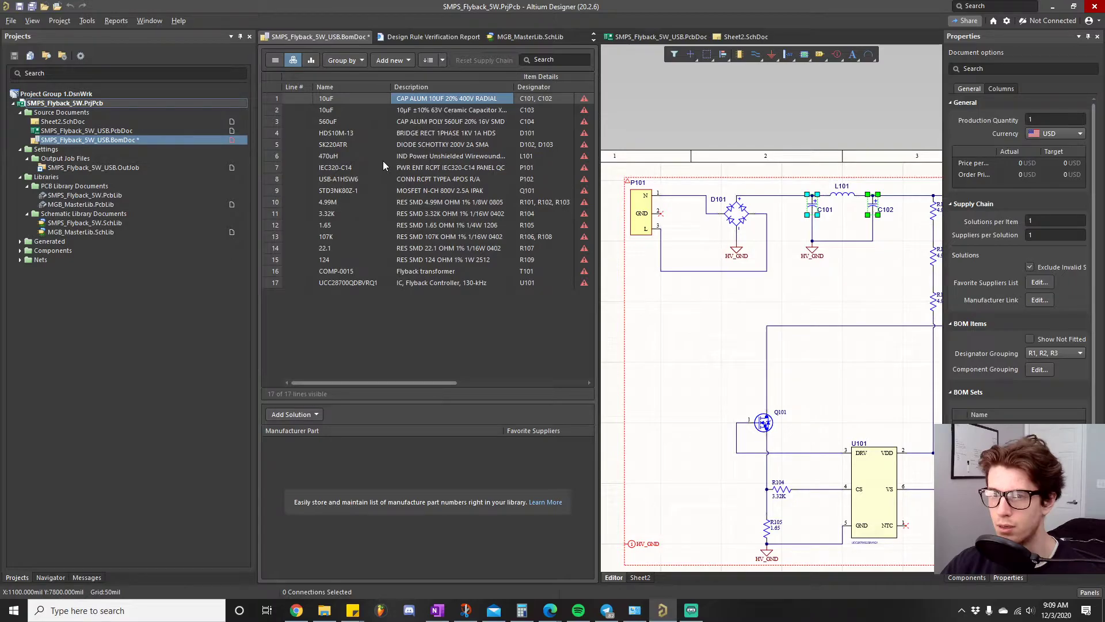
mouse_move(740, 342)
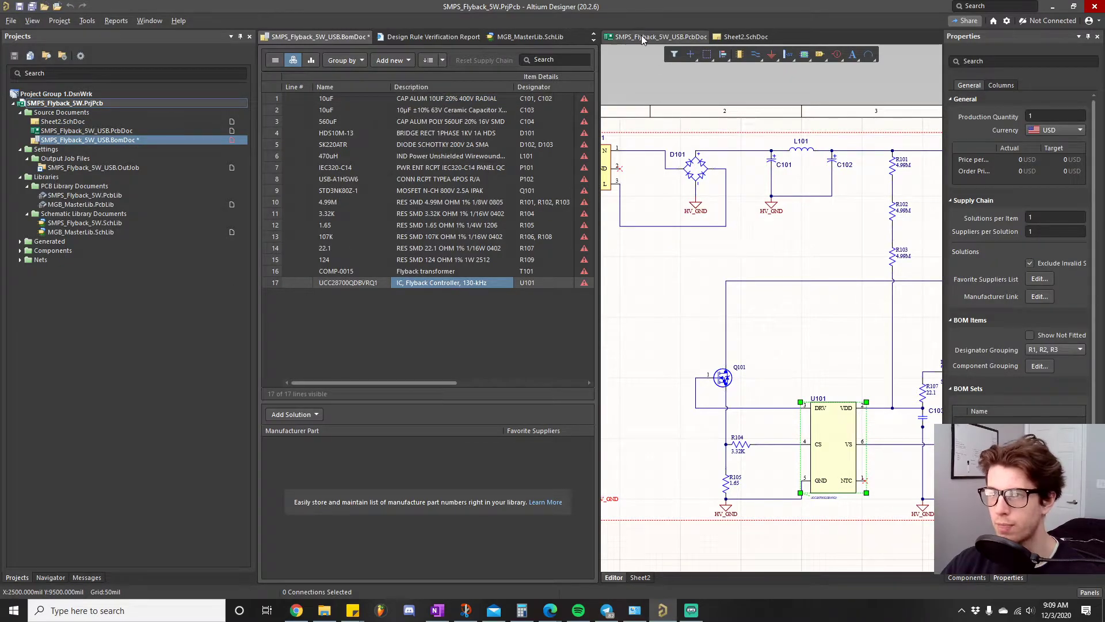
Show the PcbDoc on the right, select D101, and show Sheet2.SchDoc on the left
left_click(657, 36)
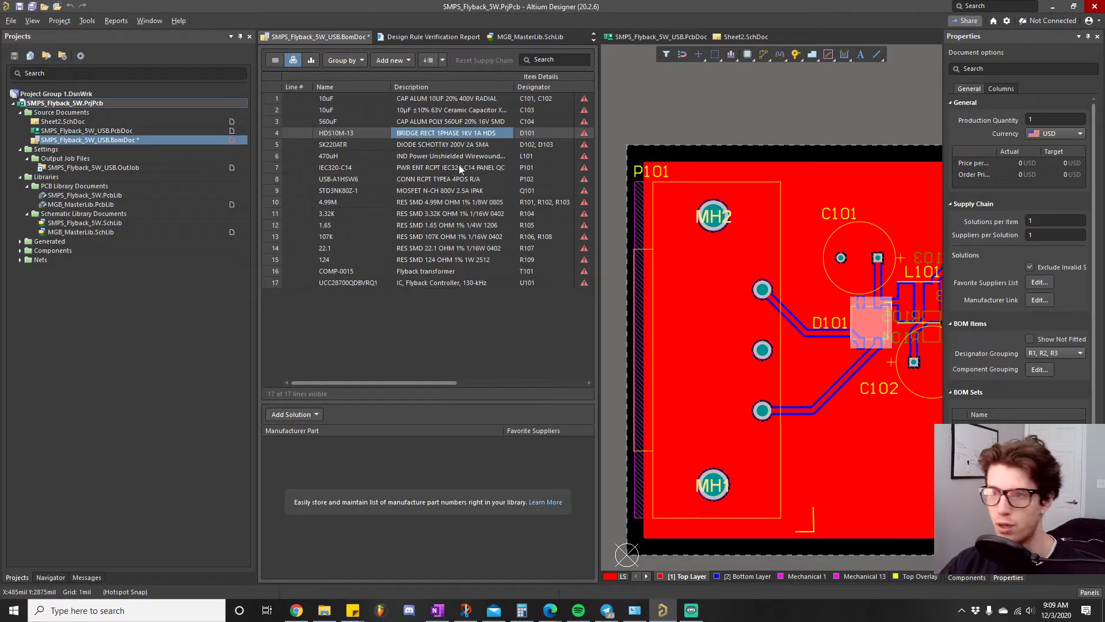
left_click(656, 35)
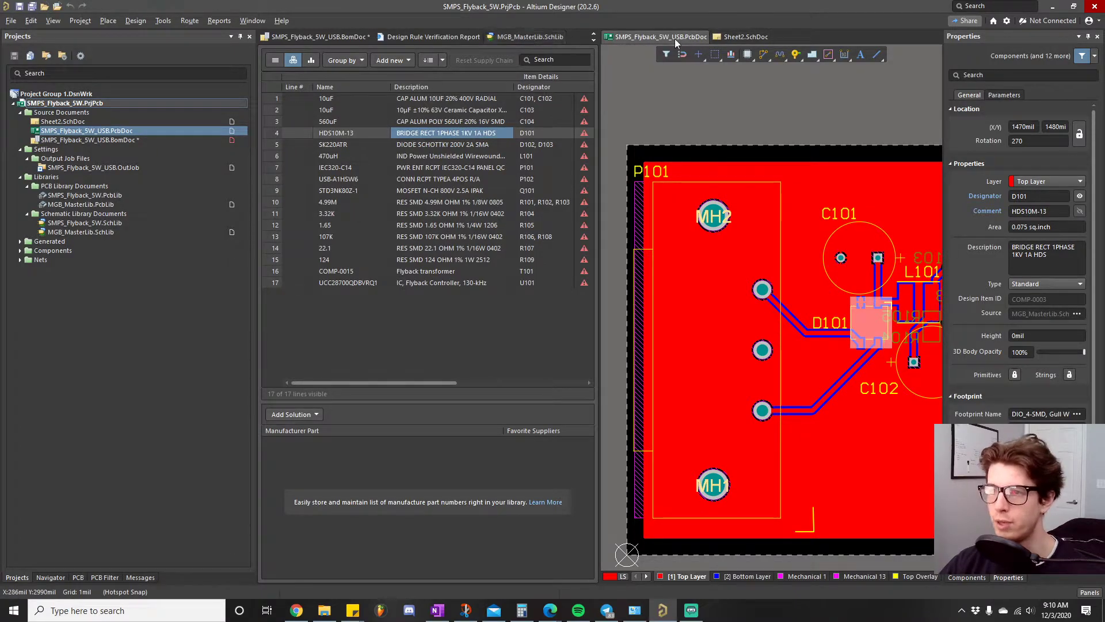
left_click(745, 37)
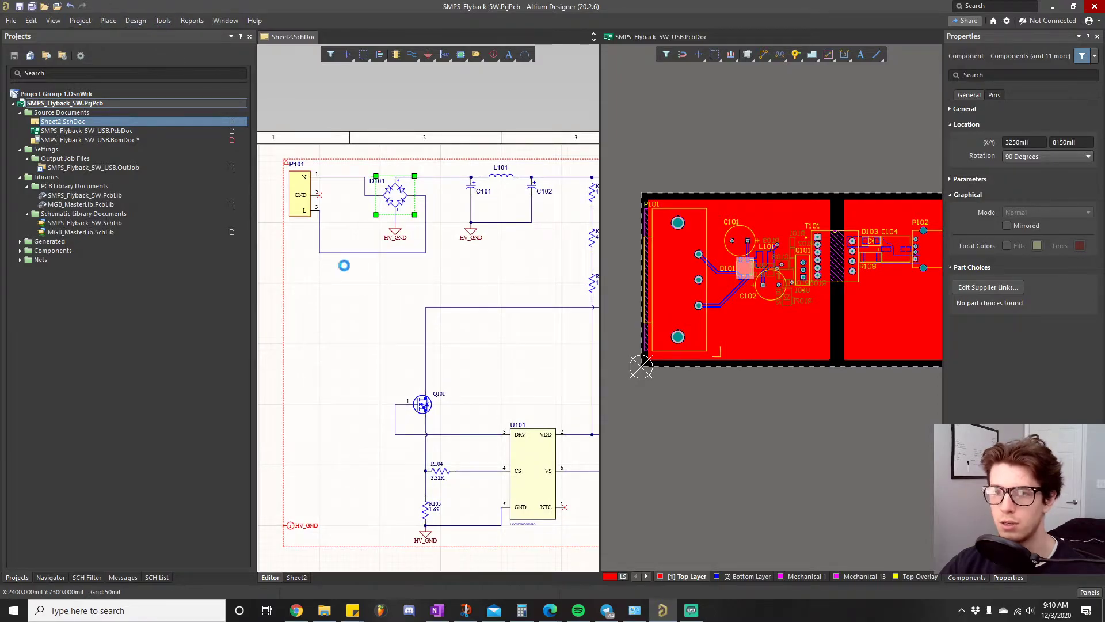
Review the Tools menu's Cross Select Mode option, twice around a PCB zoom
left_click(162, 19)
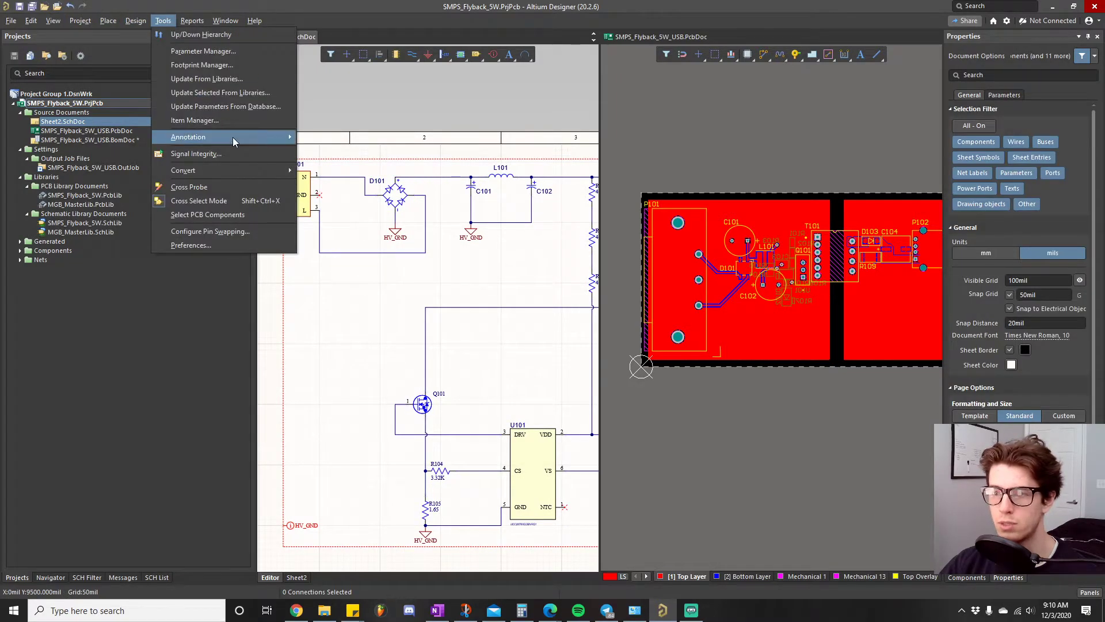
mouse_move(199, 201)
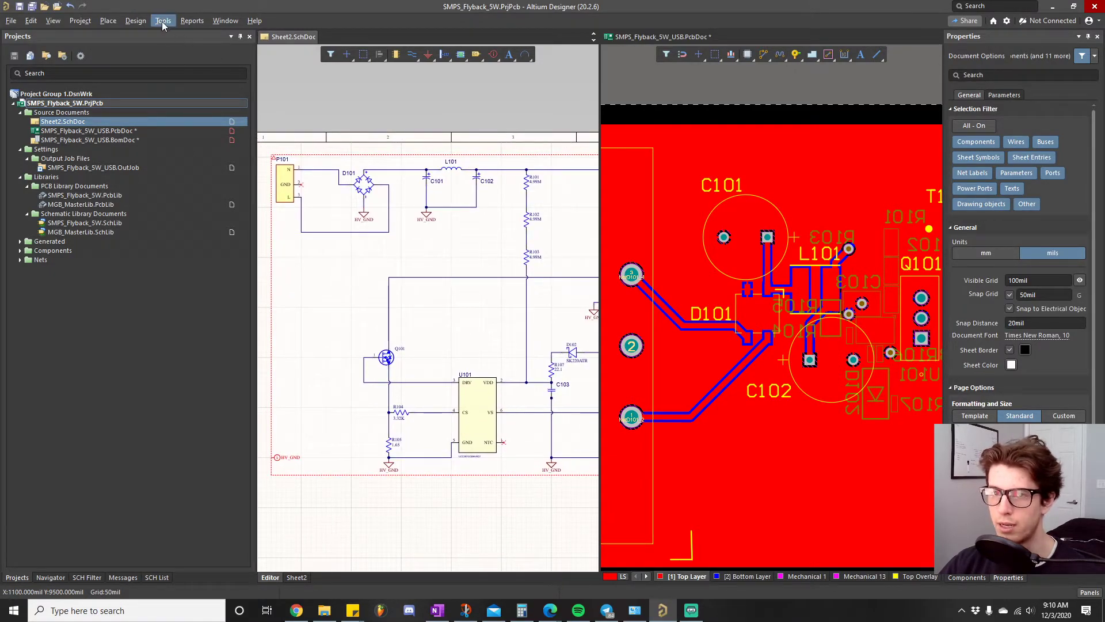
left_click(163, 20)
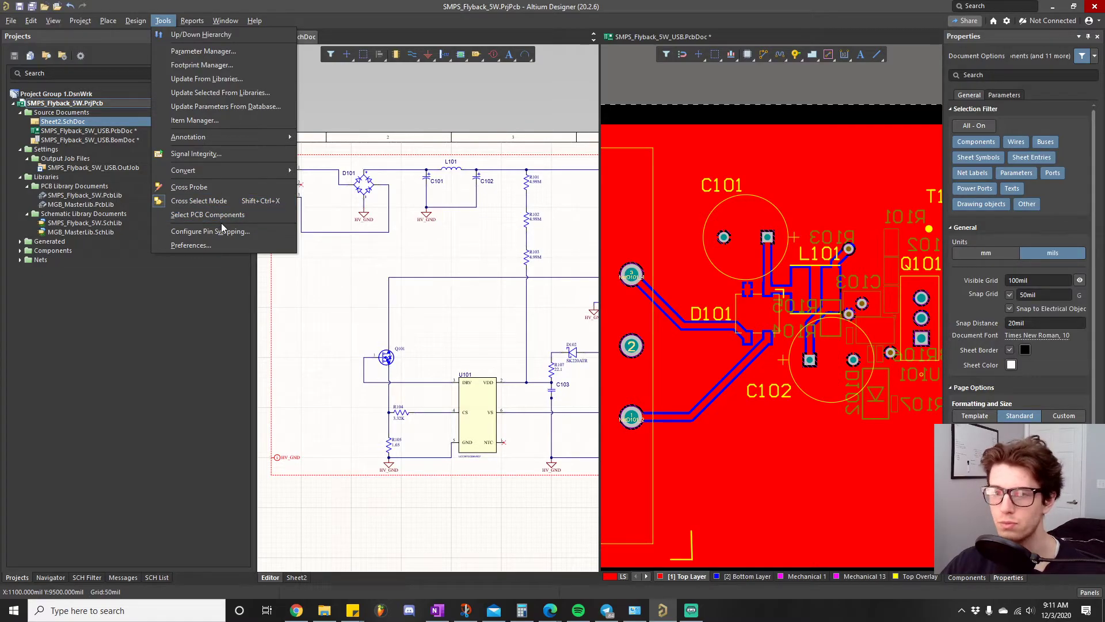
mouse_move(208, 214)
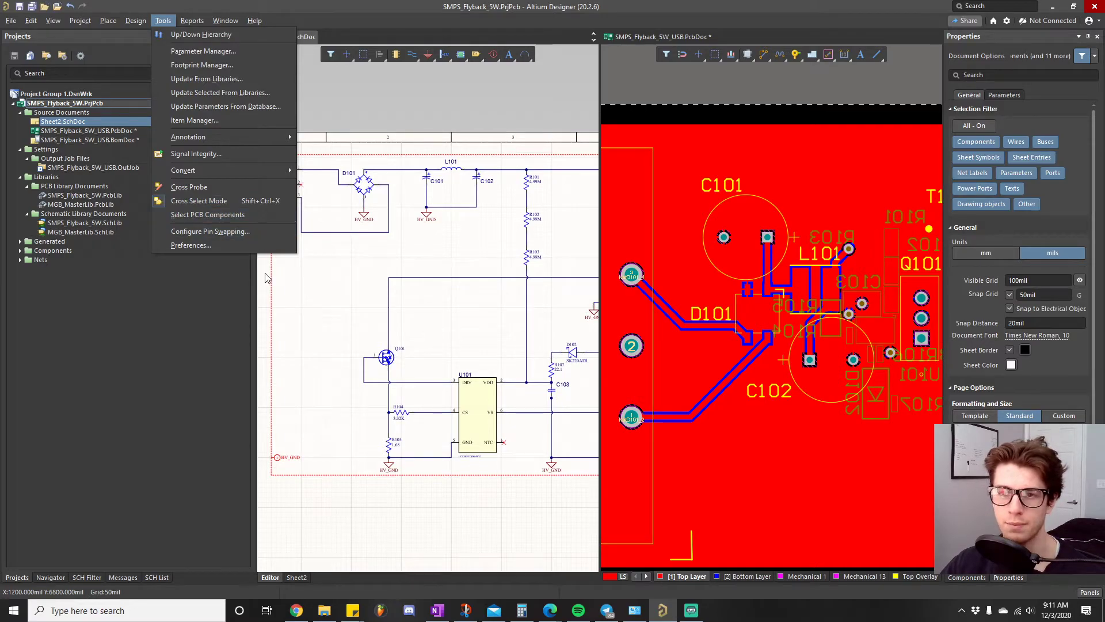
mouse_move(338, 293)
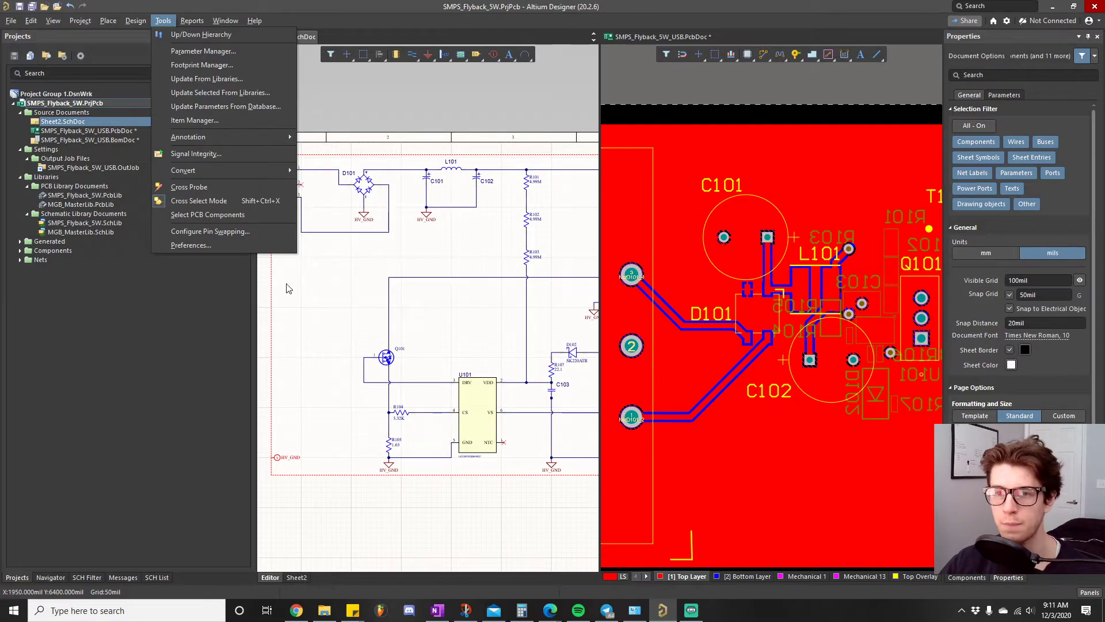
mouse_move(199, 200)
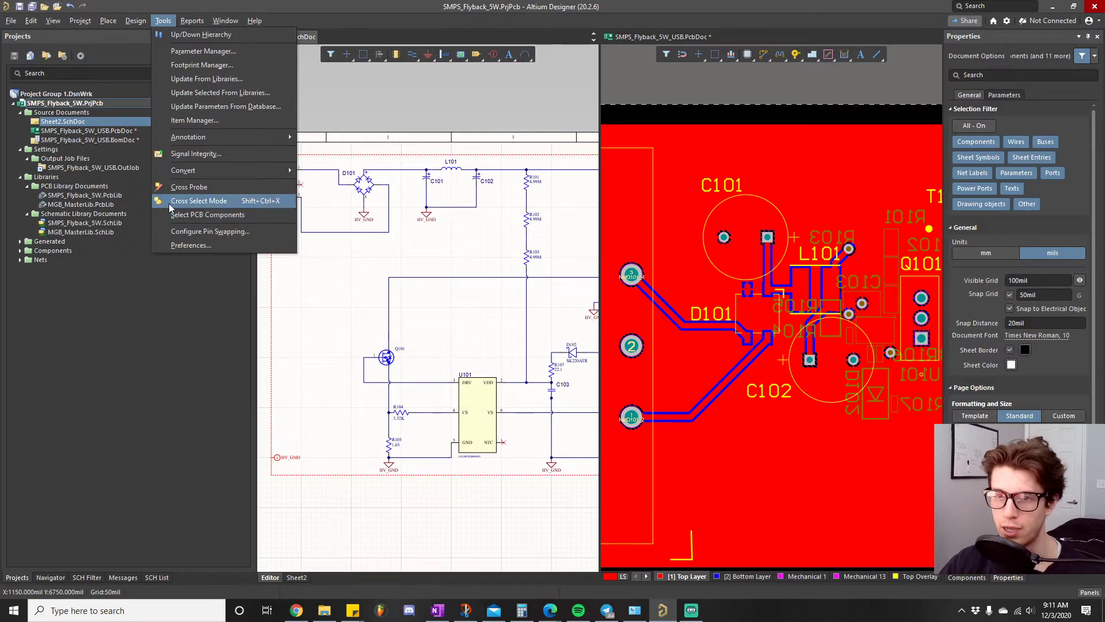
mouse_move(207, 214)
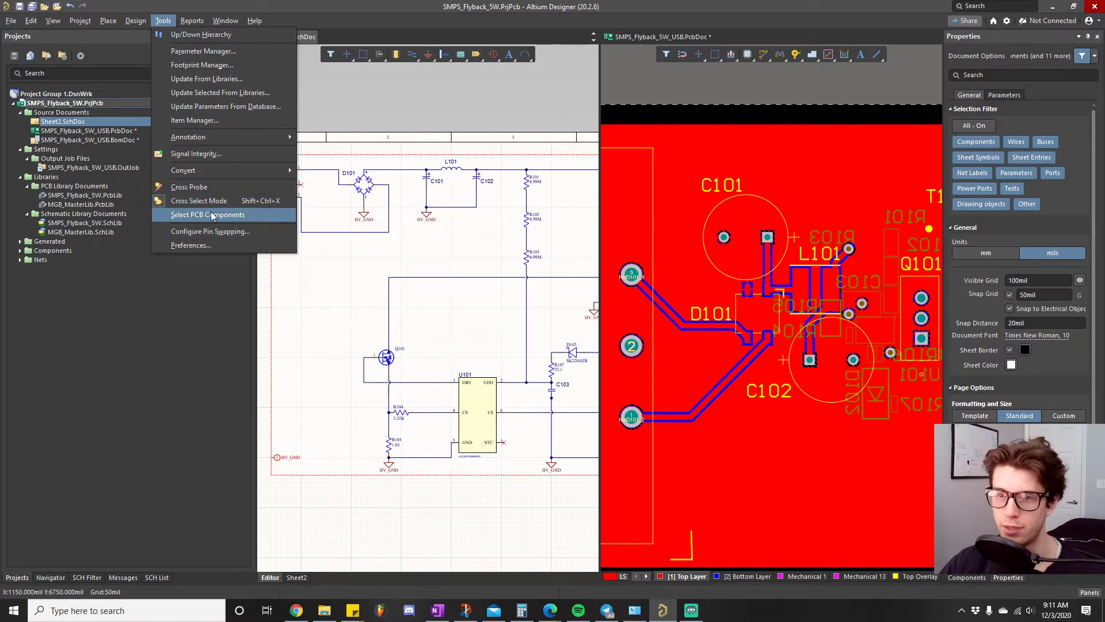
Run Tools > Select PCB Components for P101, D101, C101, L101 and C102
left_click(207, 214)
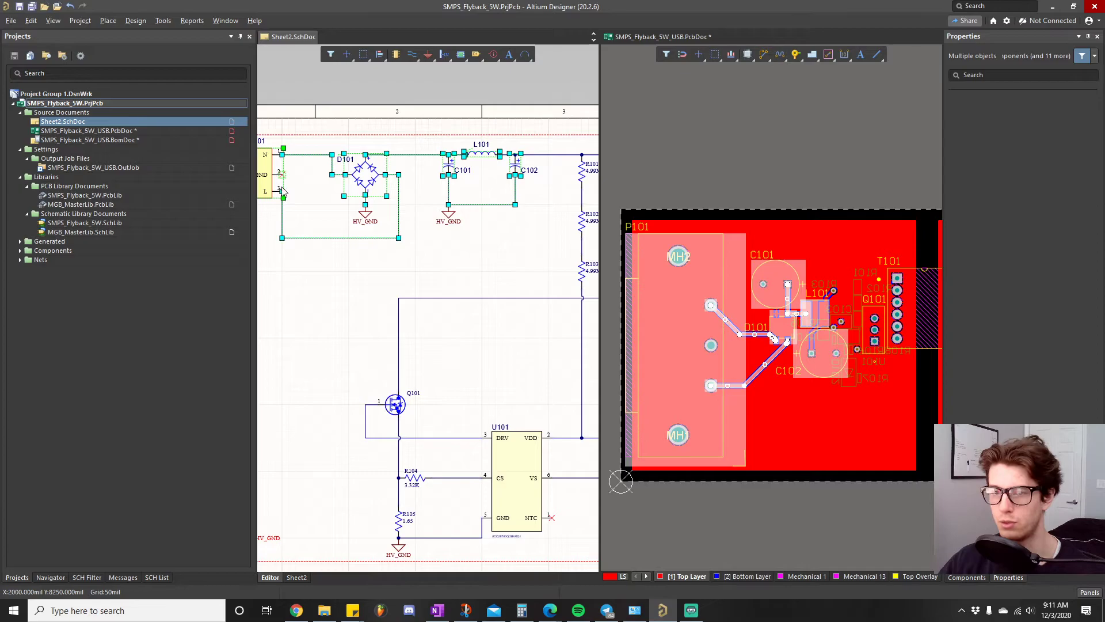
mouse_move(695, 345)
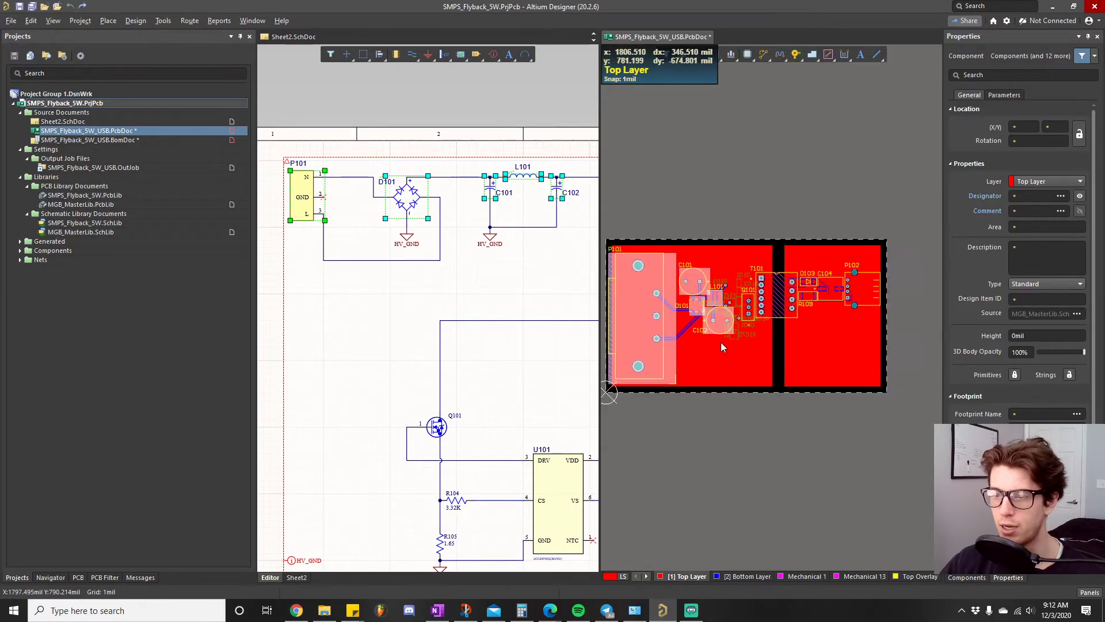
Drag the grouped input footprints, confirming Yes to move locked items too
left_click_drag(638, 315, 683, 188)
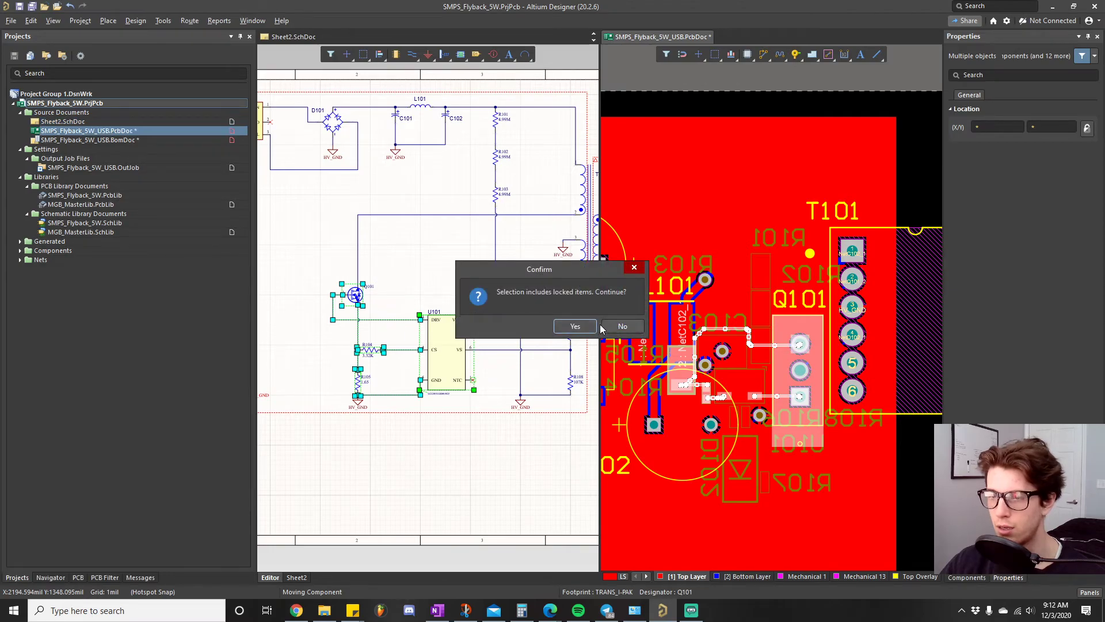
left_click(575, 326)
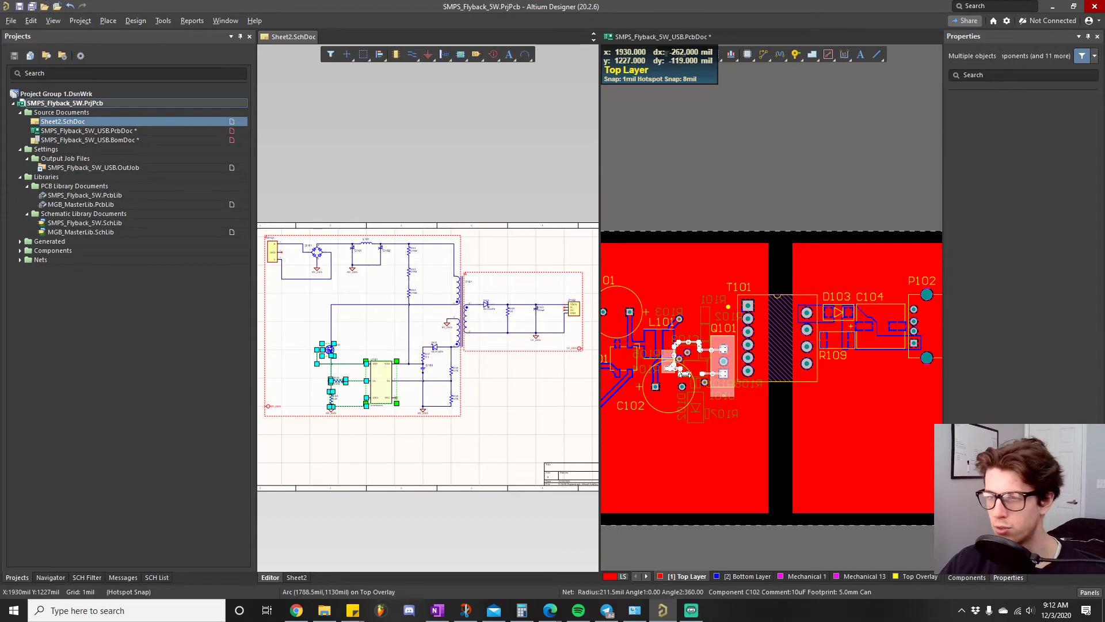
mouse_move(740, 220)
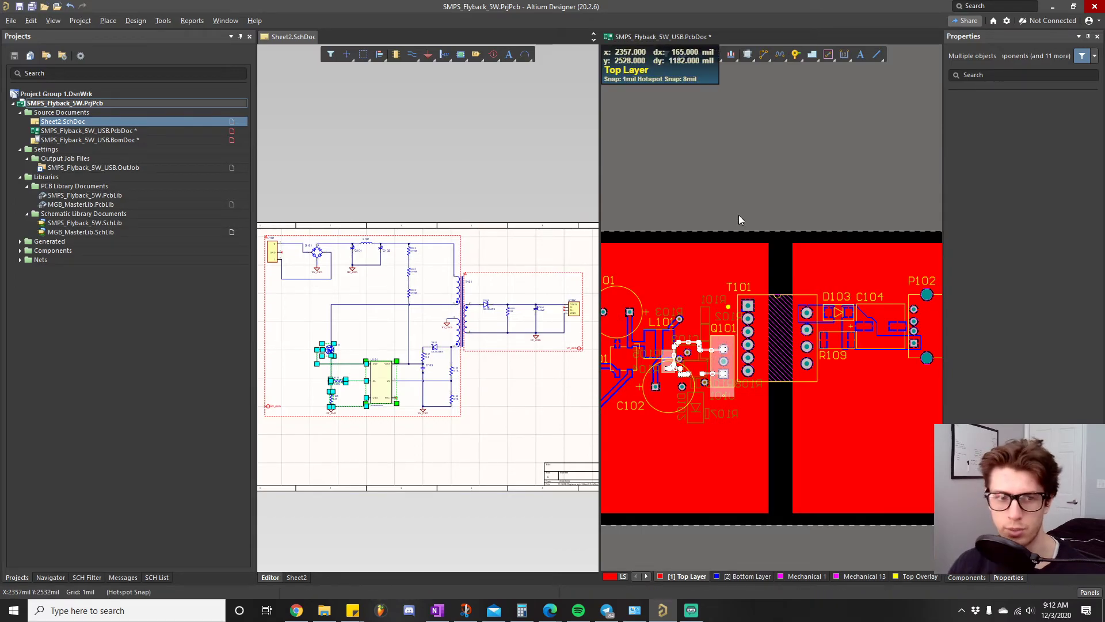